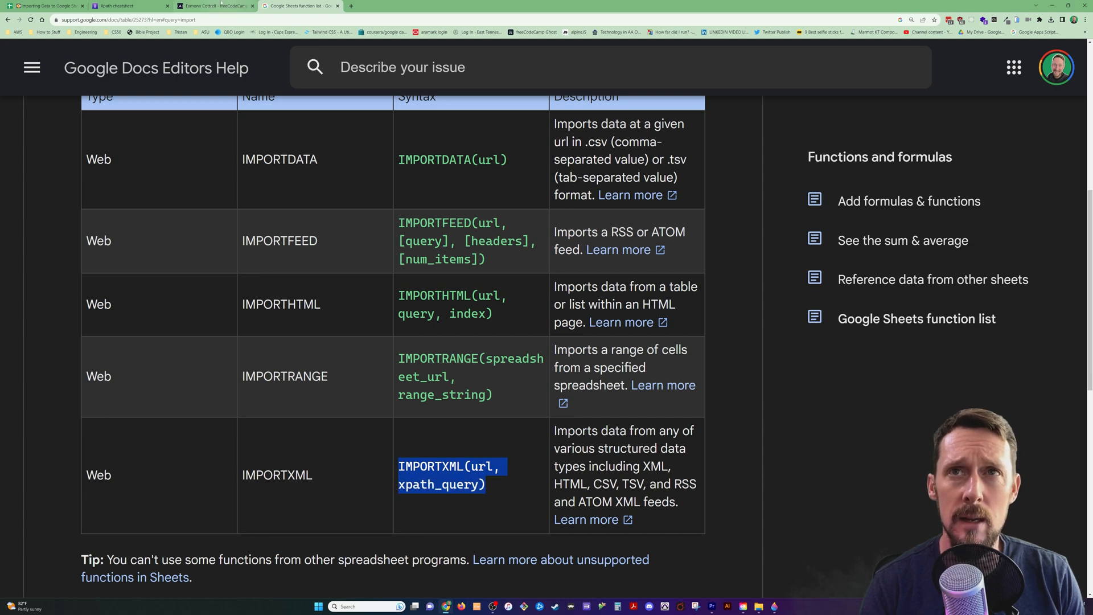
# - Inspect the author page's post-card-title headings and their article link hrefs in DevTools
pyautogui.click(214, 6)
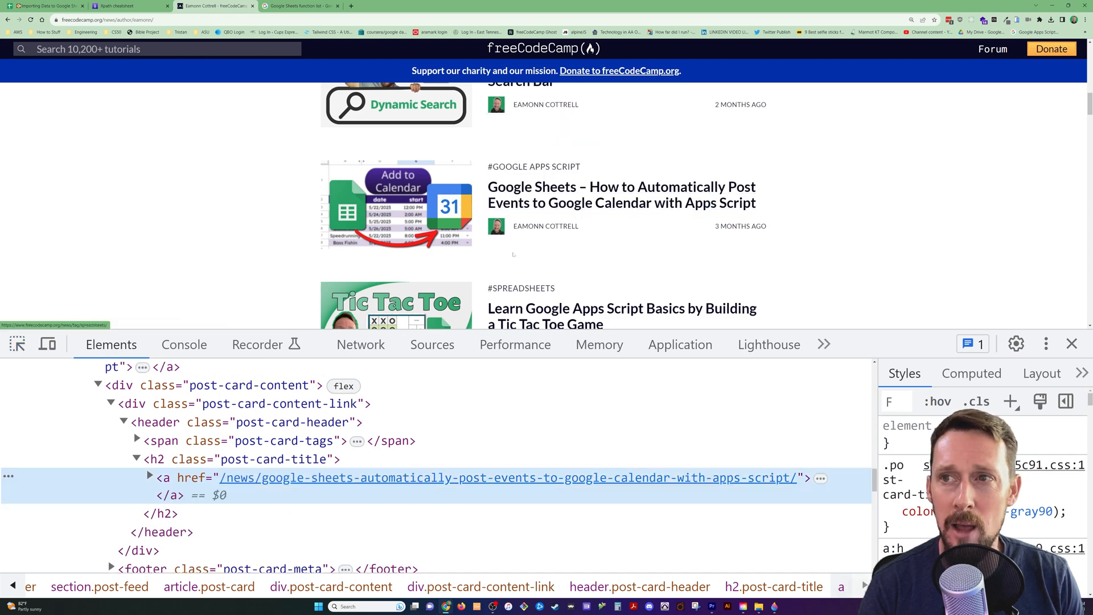
pyautogui.scroll(-3)
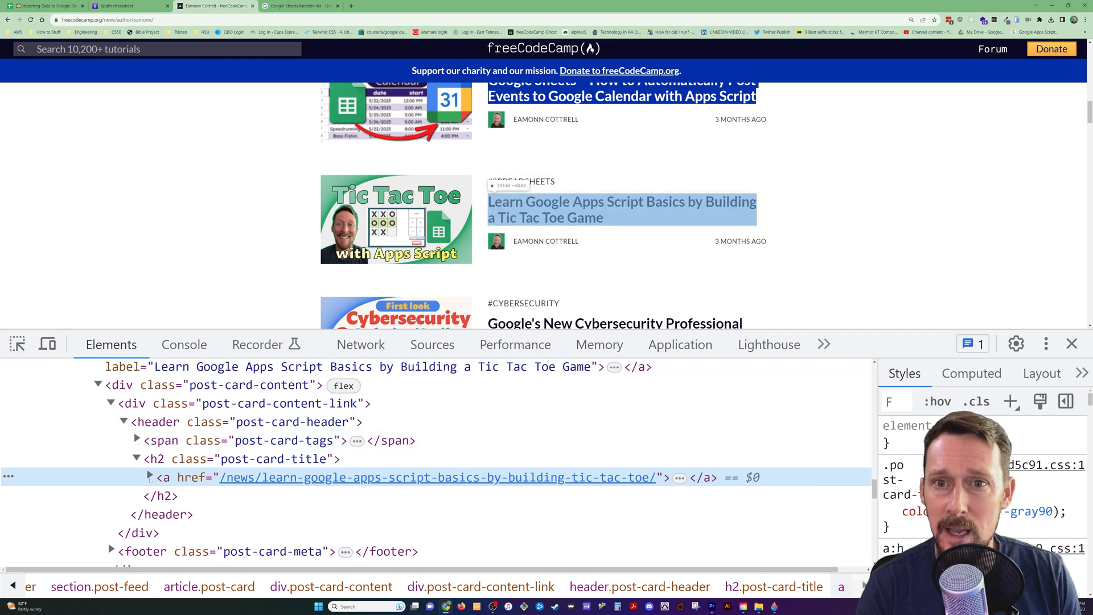
pyautogui.click(149, 477)
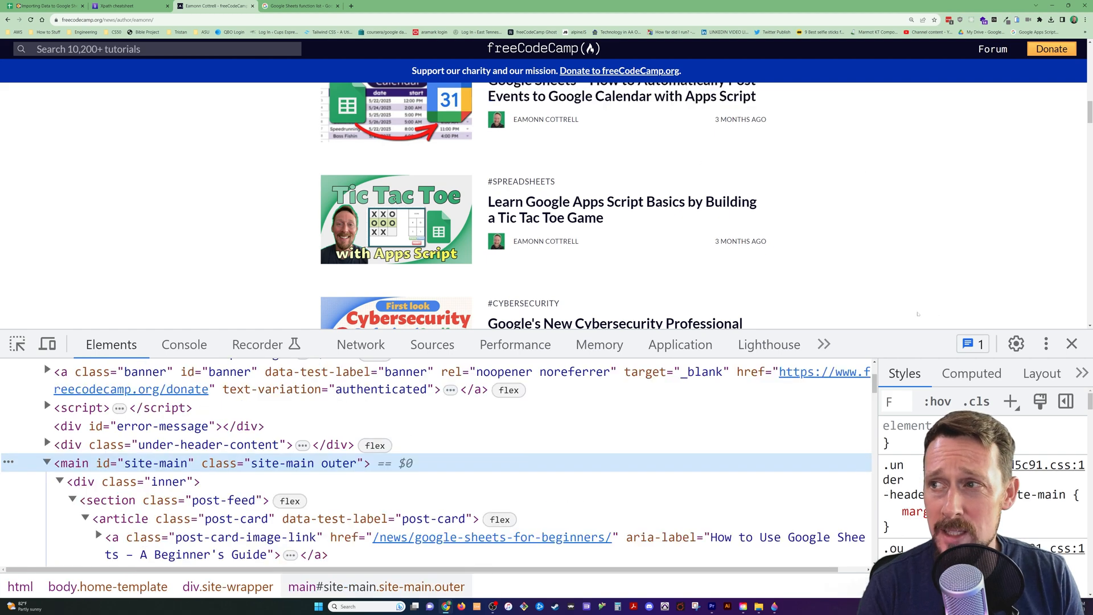
pyautogui.scroll(-3)
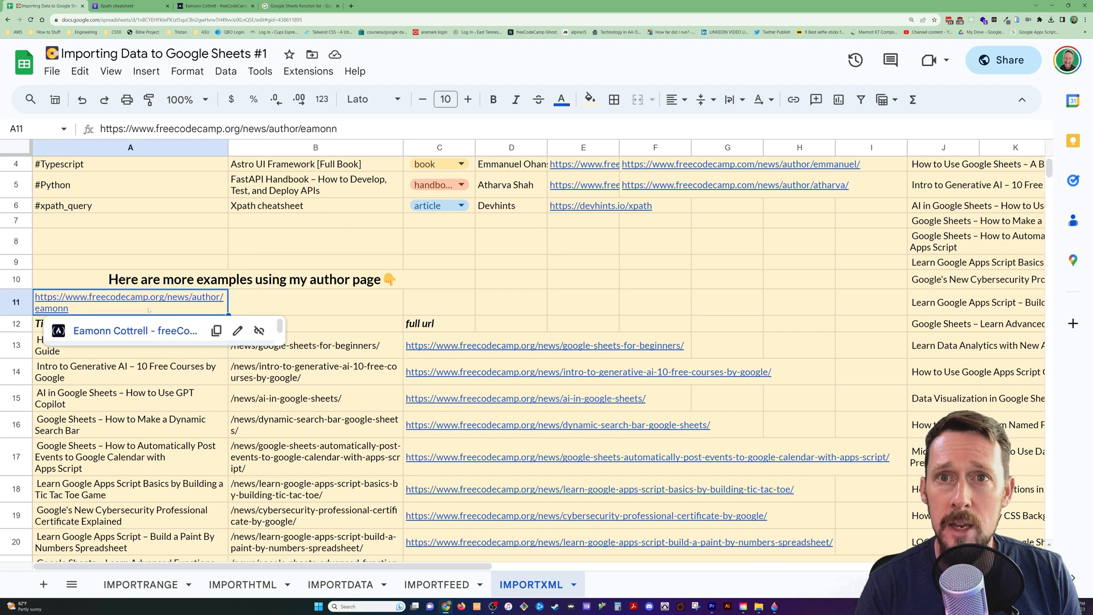
# - Start the formula =IMPORTXML(A11,"//") in J3 with the XPath query begun
pyautogui.click(315, 301)
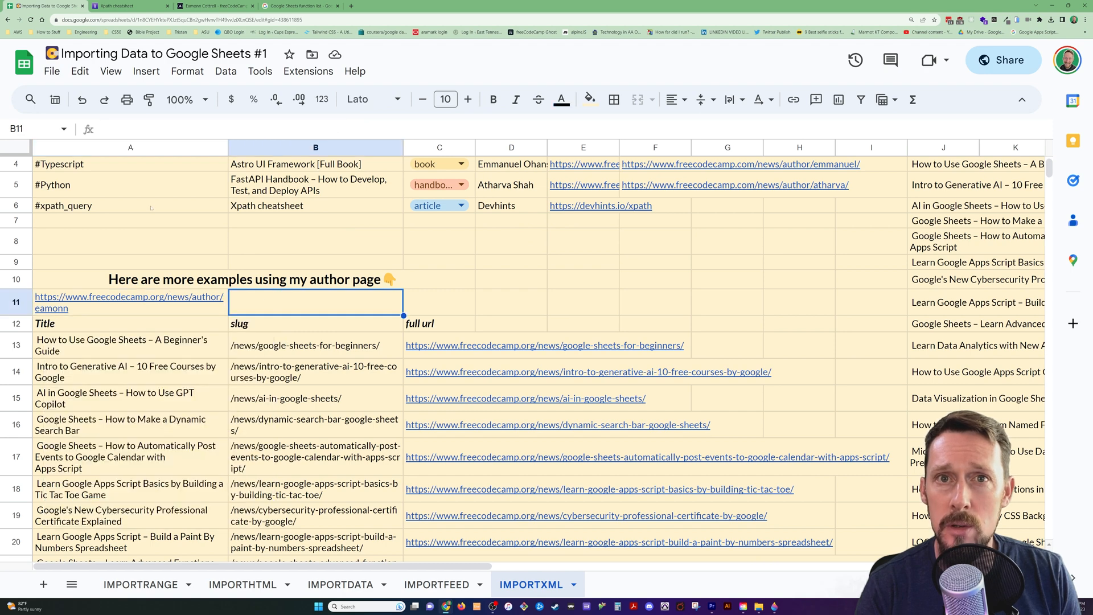
pyautogui.hscroll(3)
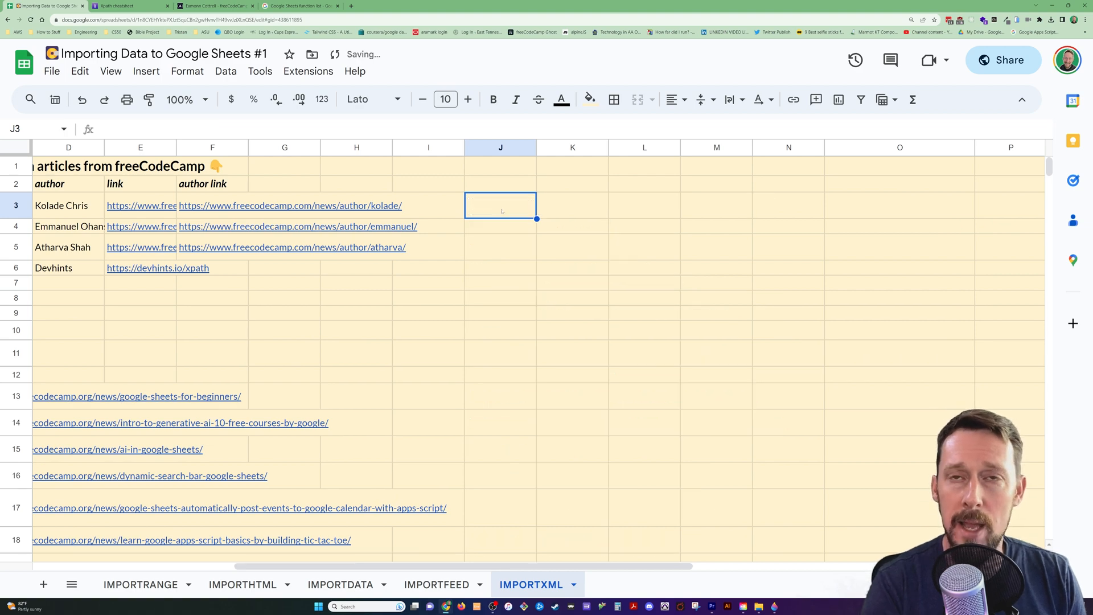
pyautogui.write('=import')
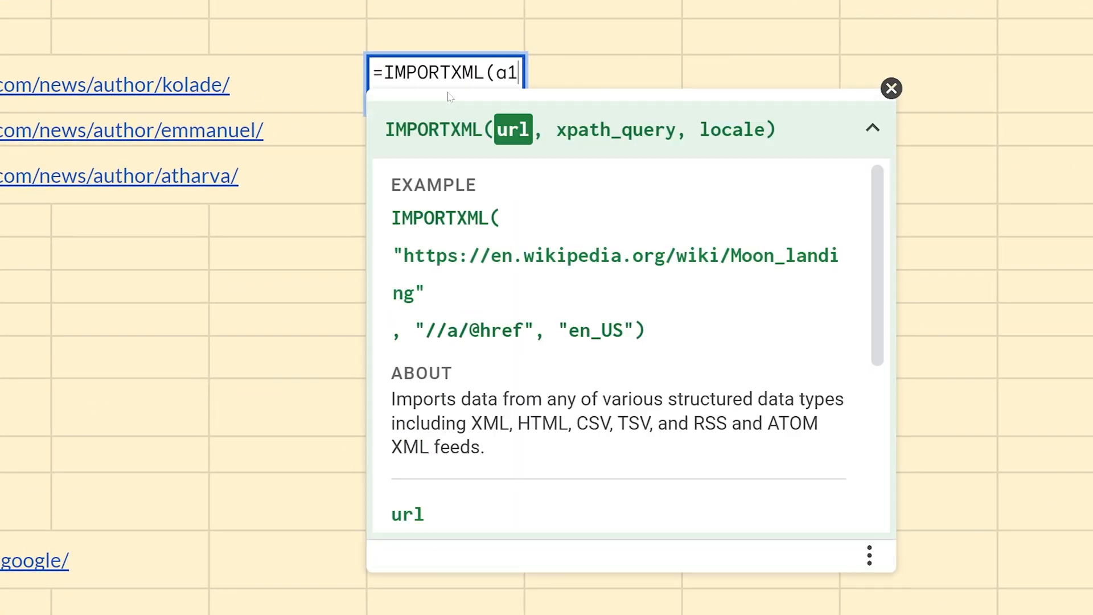
pyautogui.write('1,')
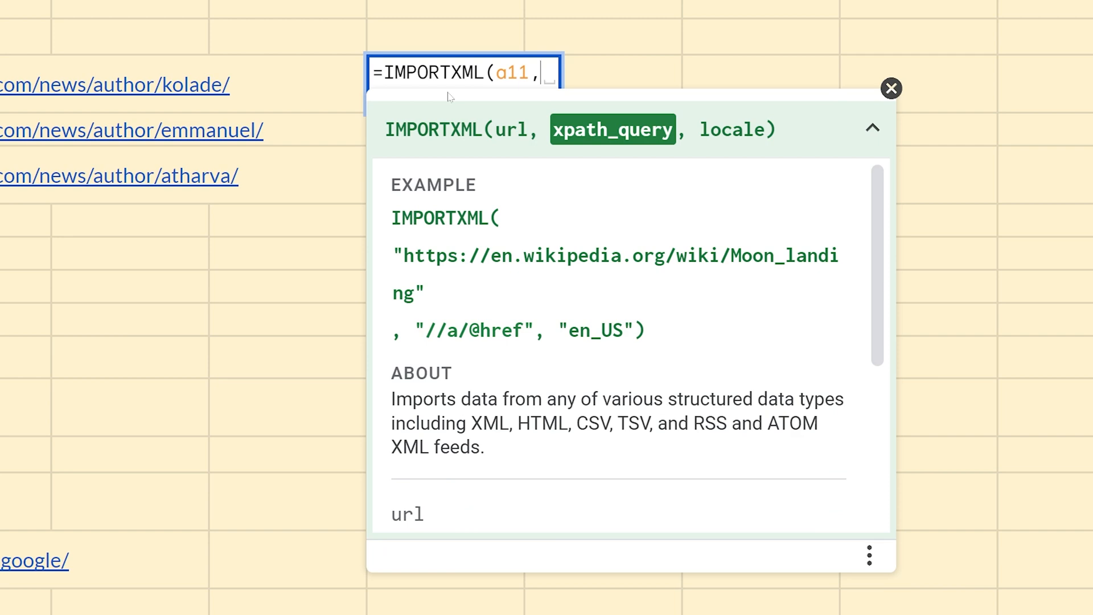
pyautogui.write('"")')
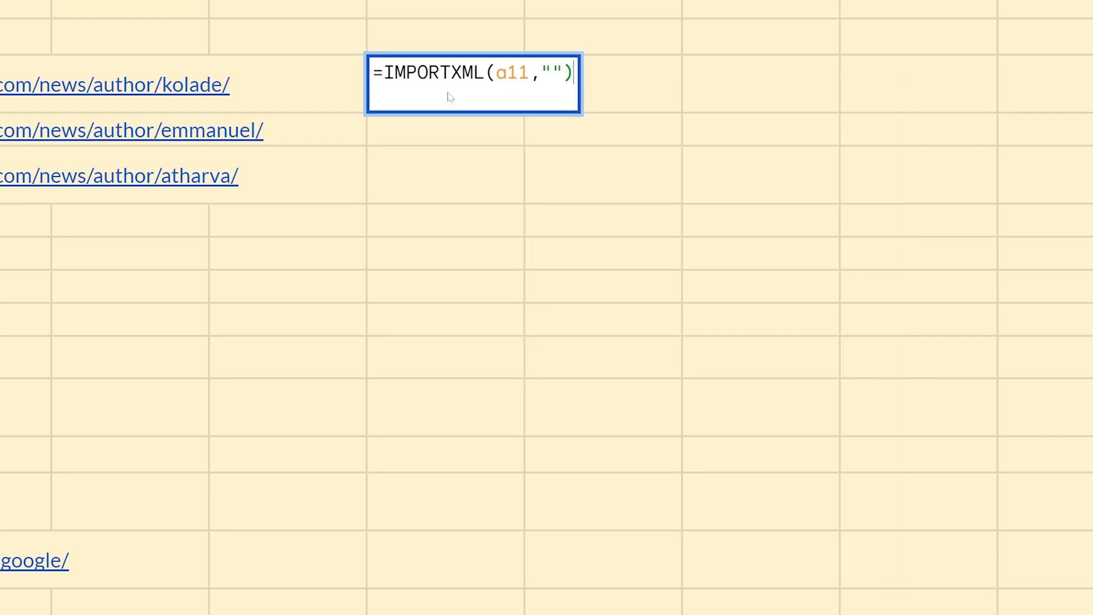
pyautogui.write('//')
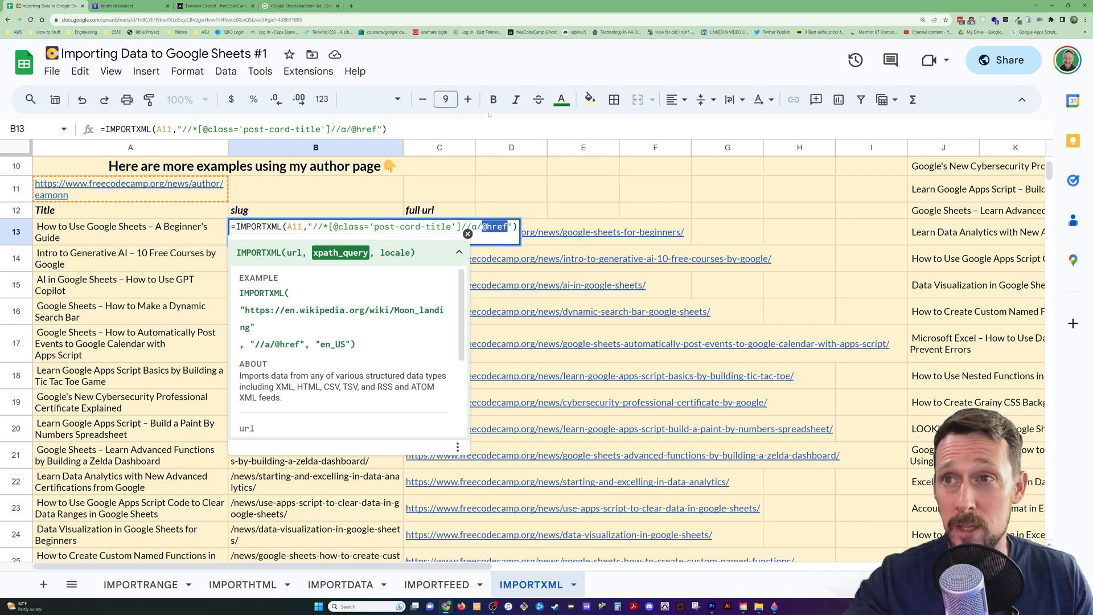
# - Commit the slug-extracting IMPORTXML formula and bring up the Xpath cheatsheet page
pyautogui.press('enter')
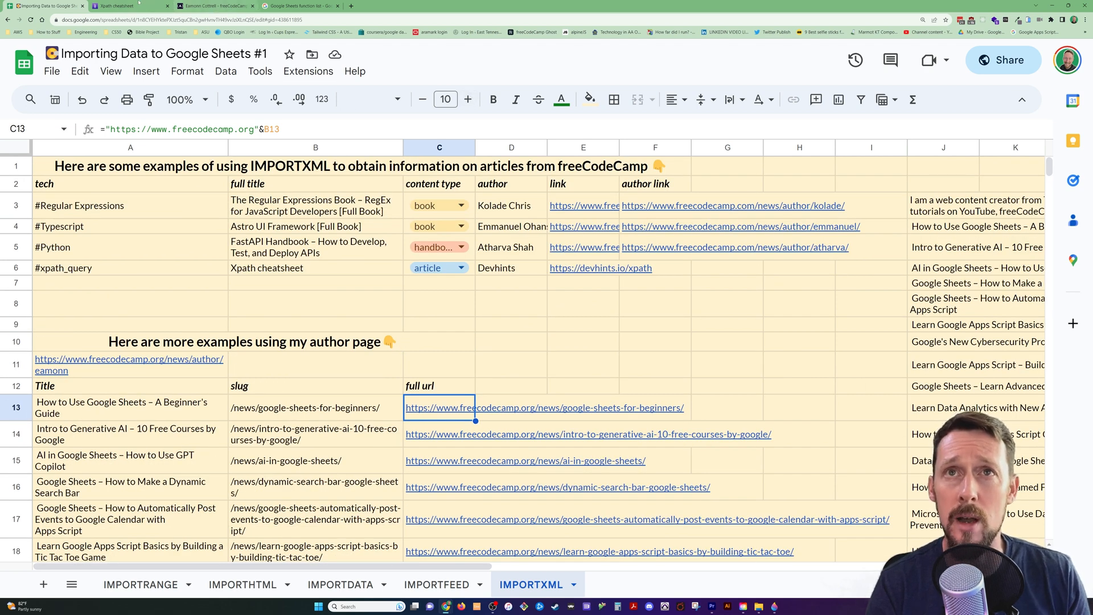
pyautogui.click(127, 5)
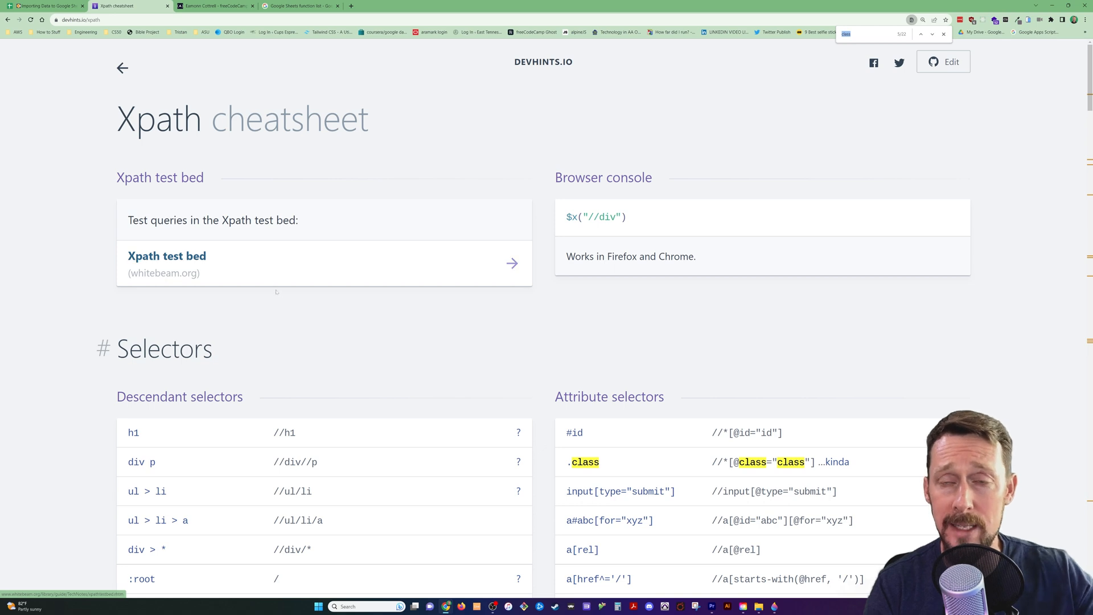
pyautogui.scroll(-3)
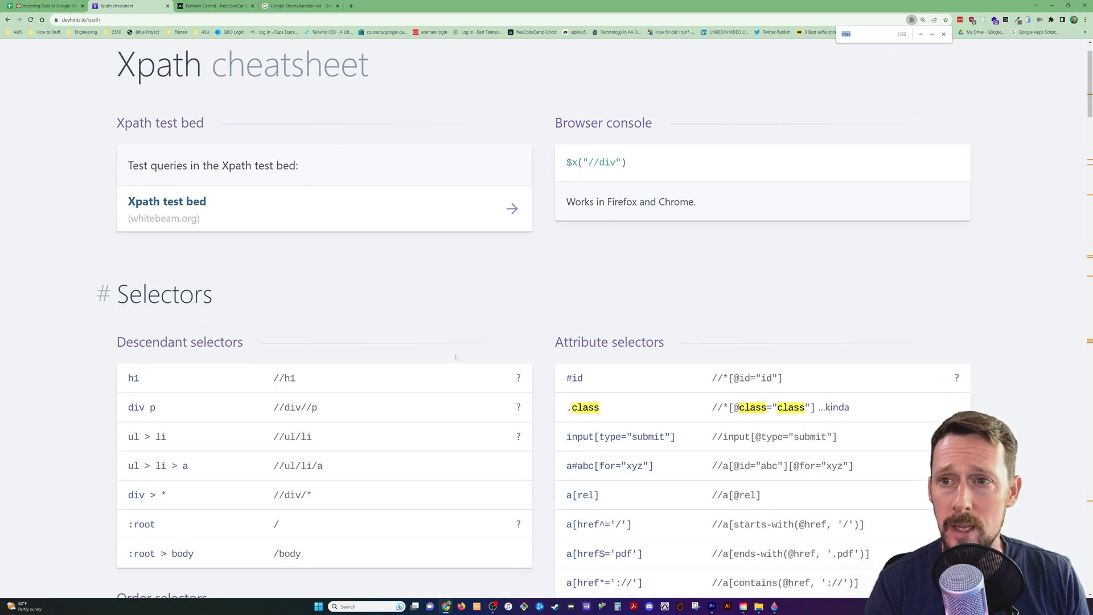
pyautogui.scroll(-3)
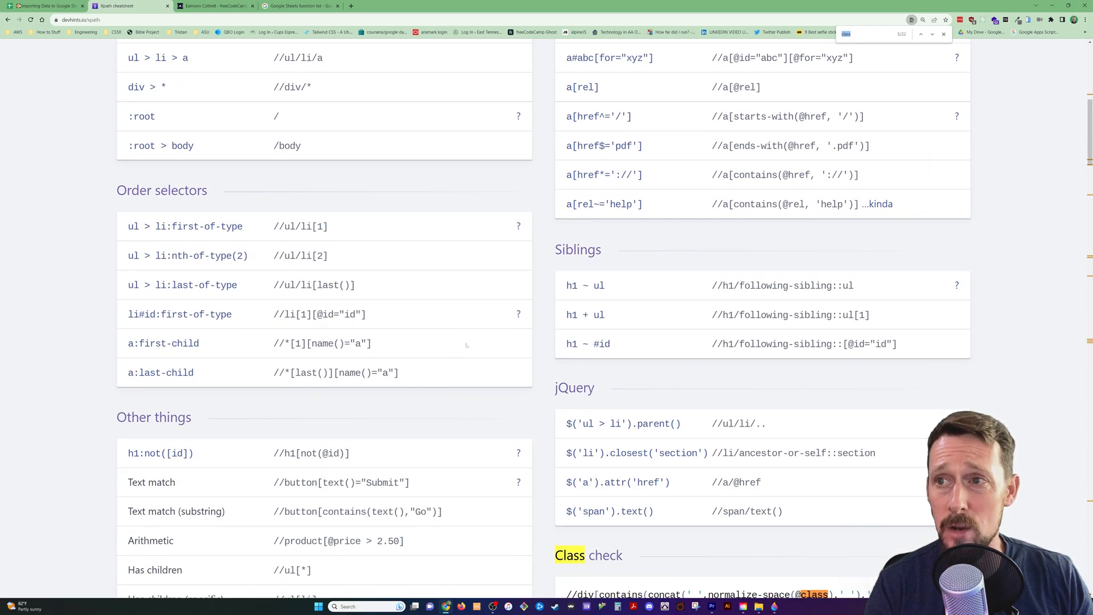
pyautogui.scroll(-3)
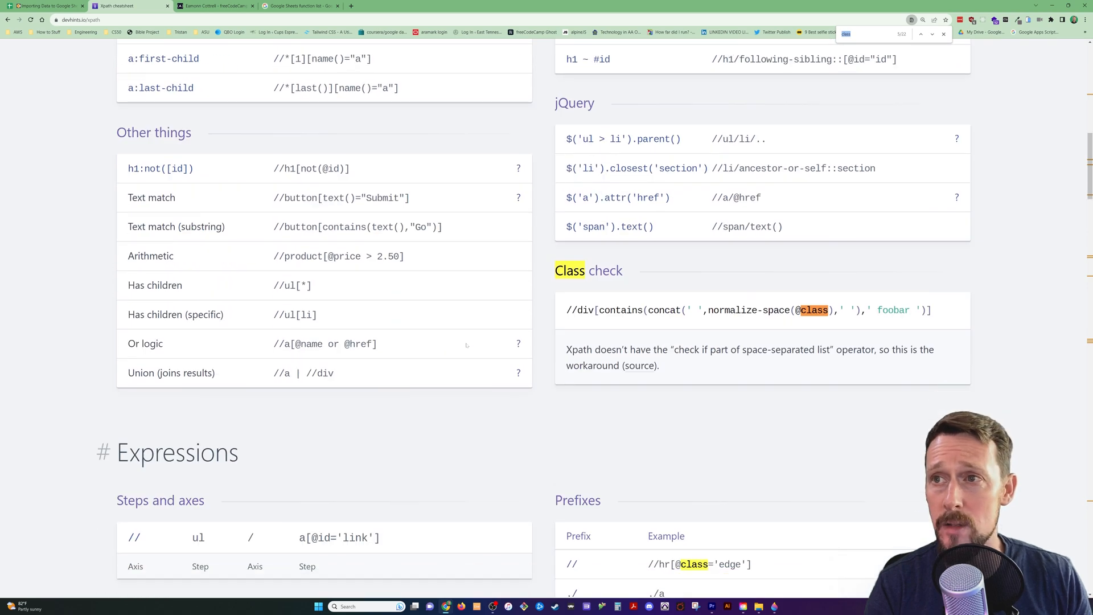
pyautogui.scroll(-3)
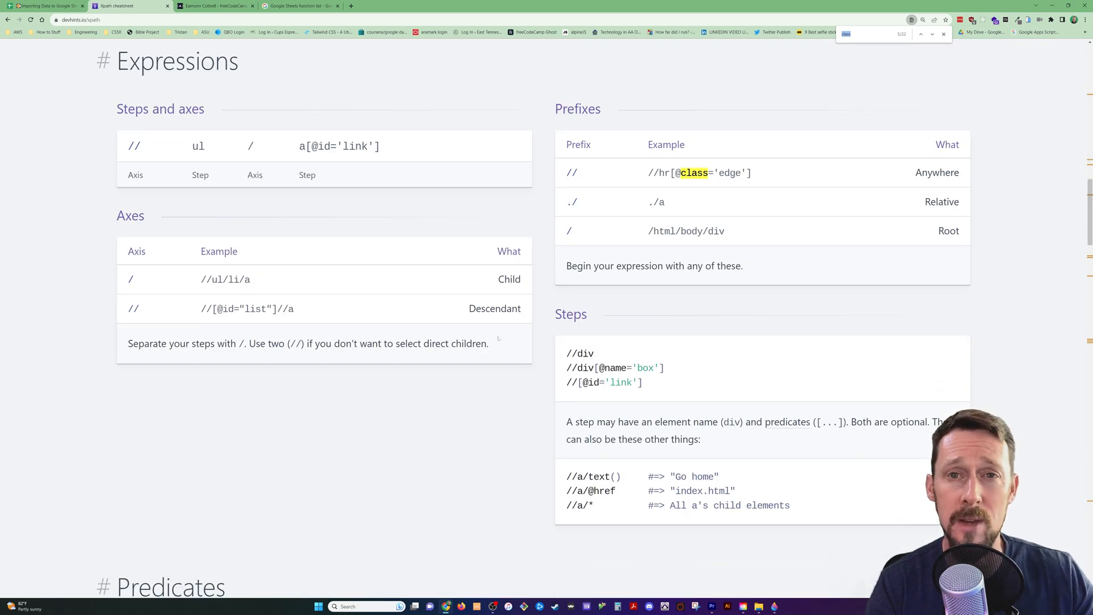
pyautogui.scroll(-3)
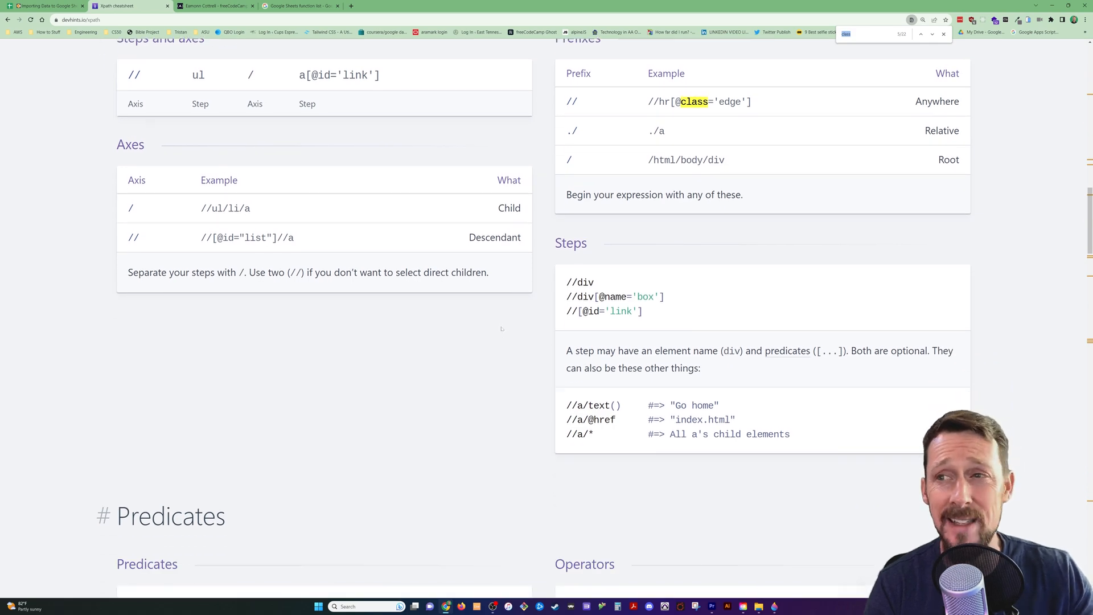
pyautogui.scroll(-3)
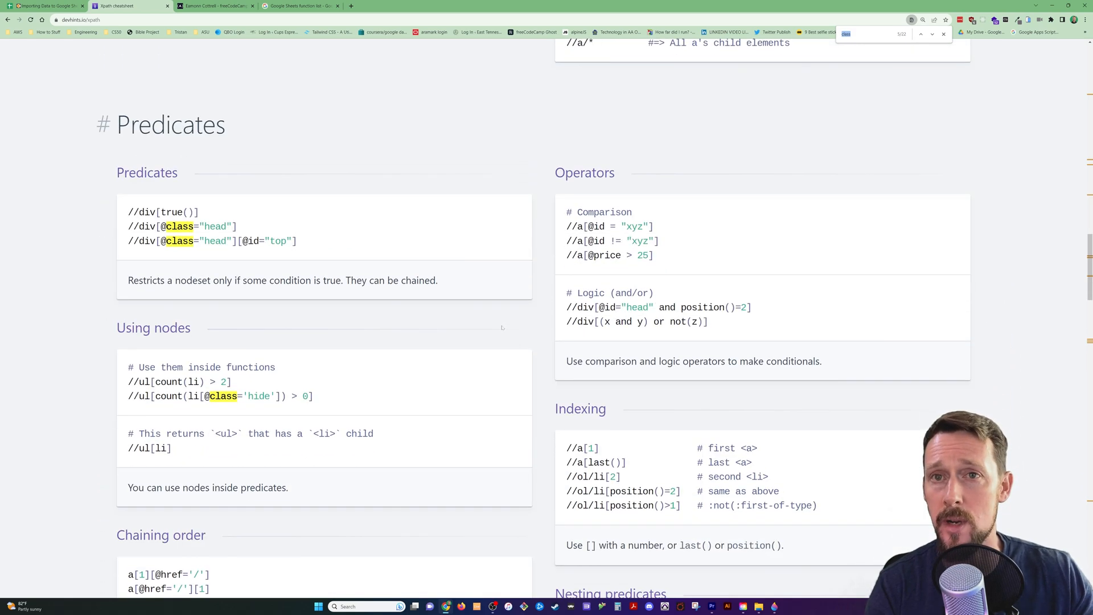
pyautogui.scroll(-3)
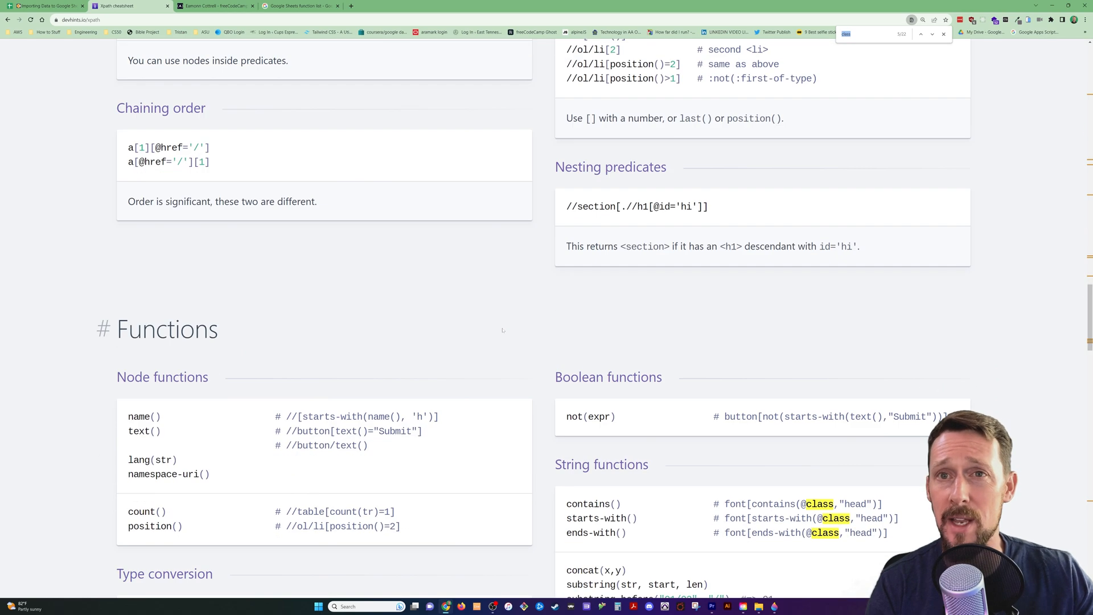
pyautogui.scroll(-3)
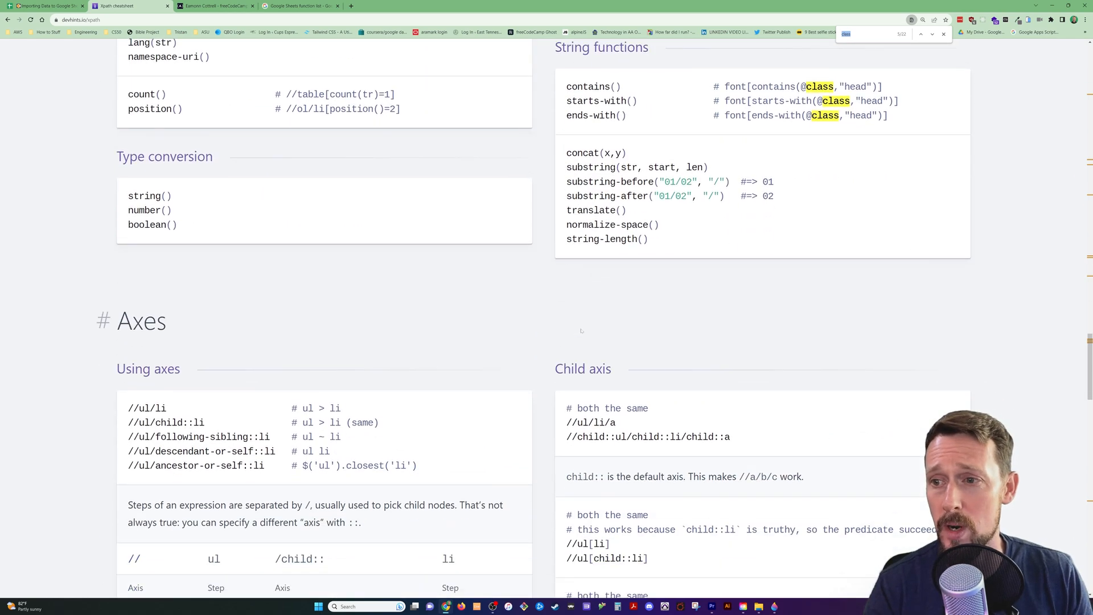
pyautogui.scroll(-3)
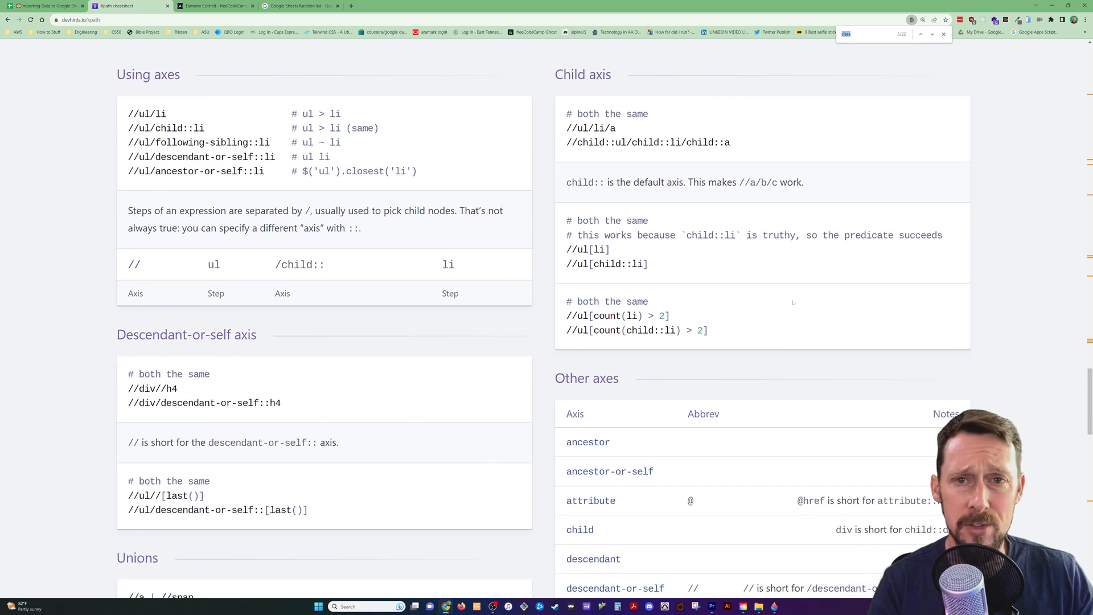